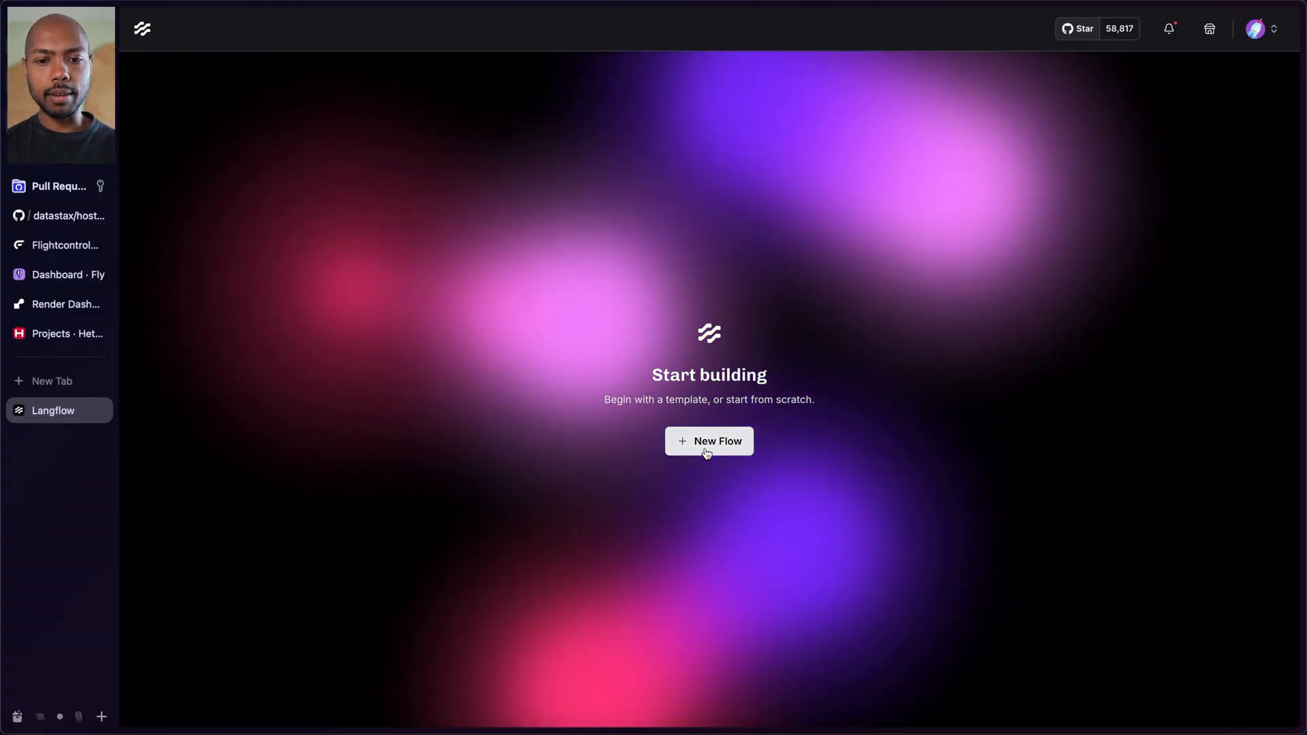
- Create a Basic Prompting flow, select the OpenAI API Key field, and preview the Playground
left_click(709, 441)
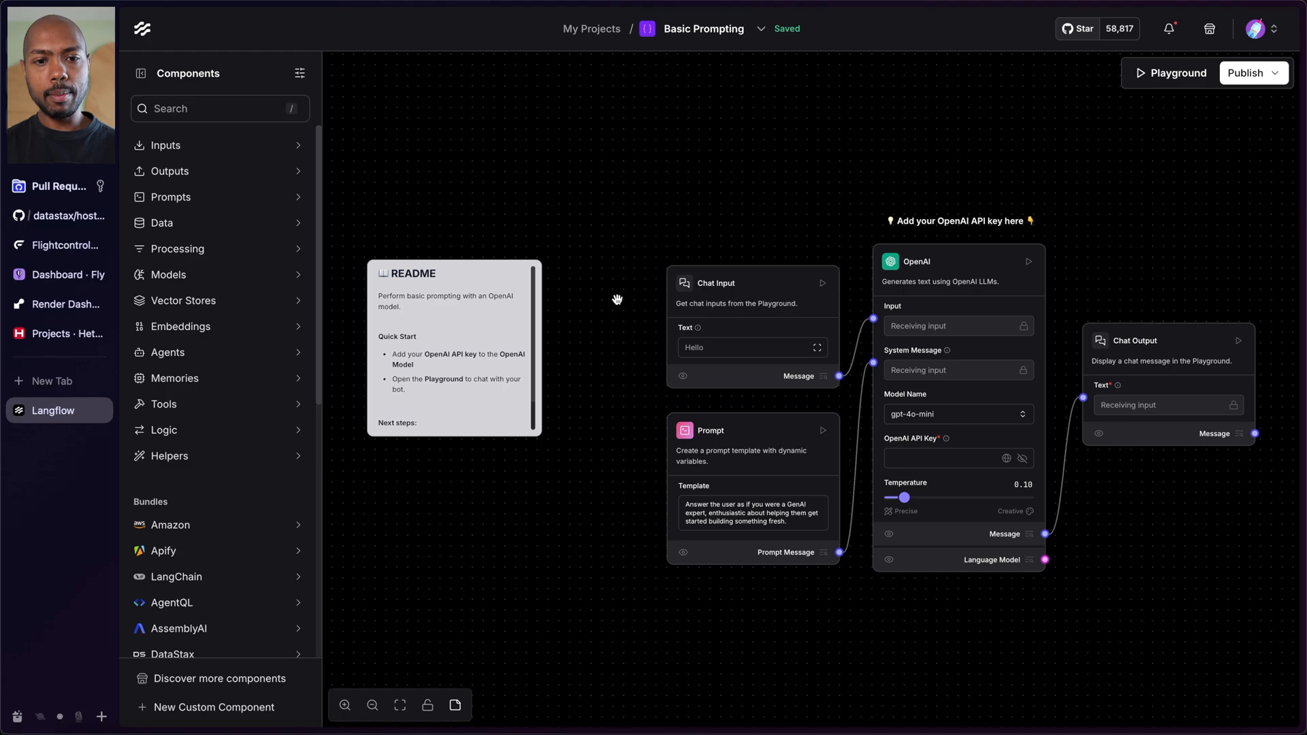
mouse_move(969, 447)
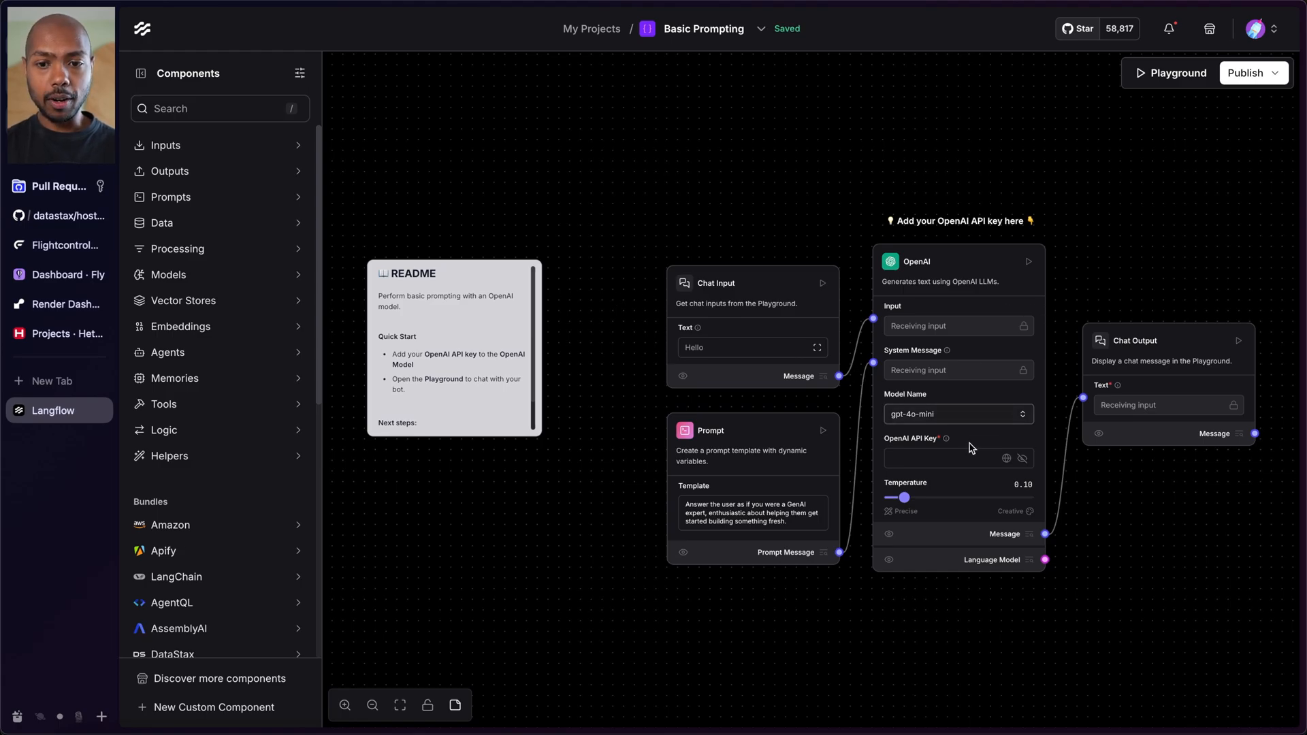
left_click(949, 458)
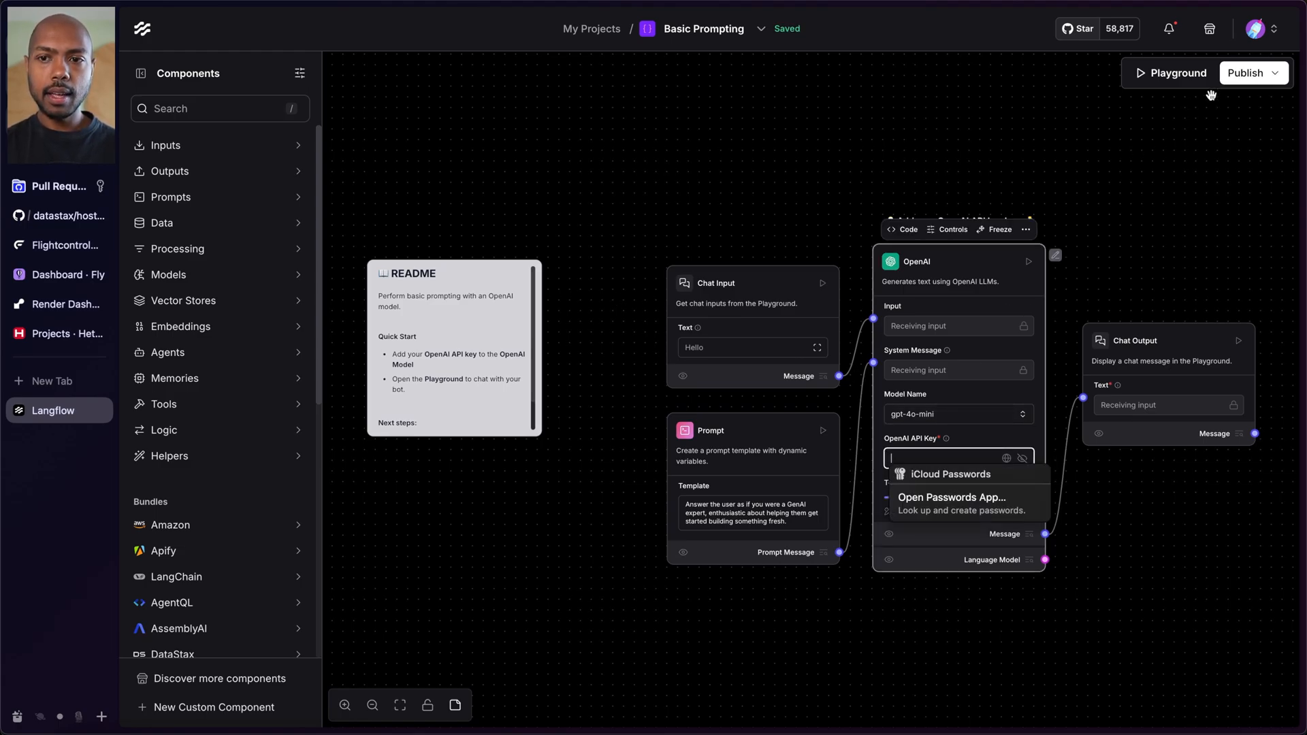
left_click(1178, 73)
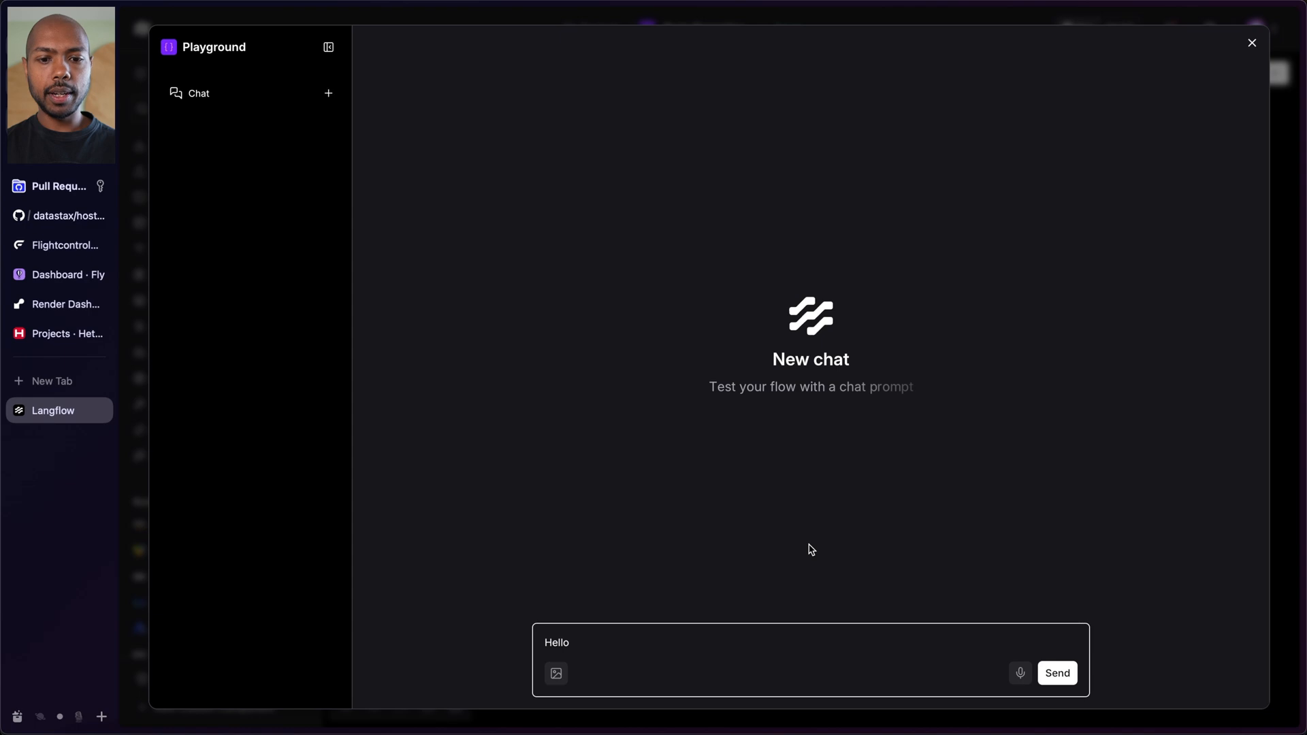
left_click(1251, 43)
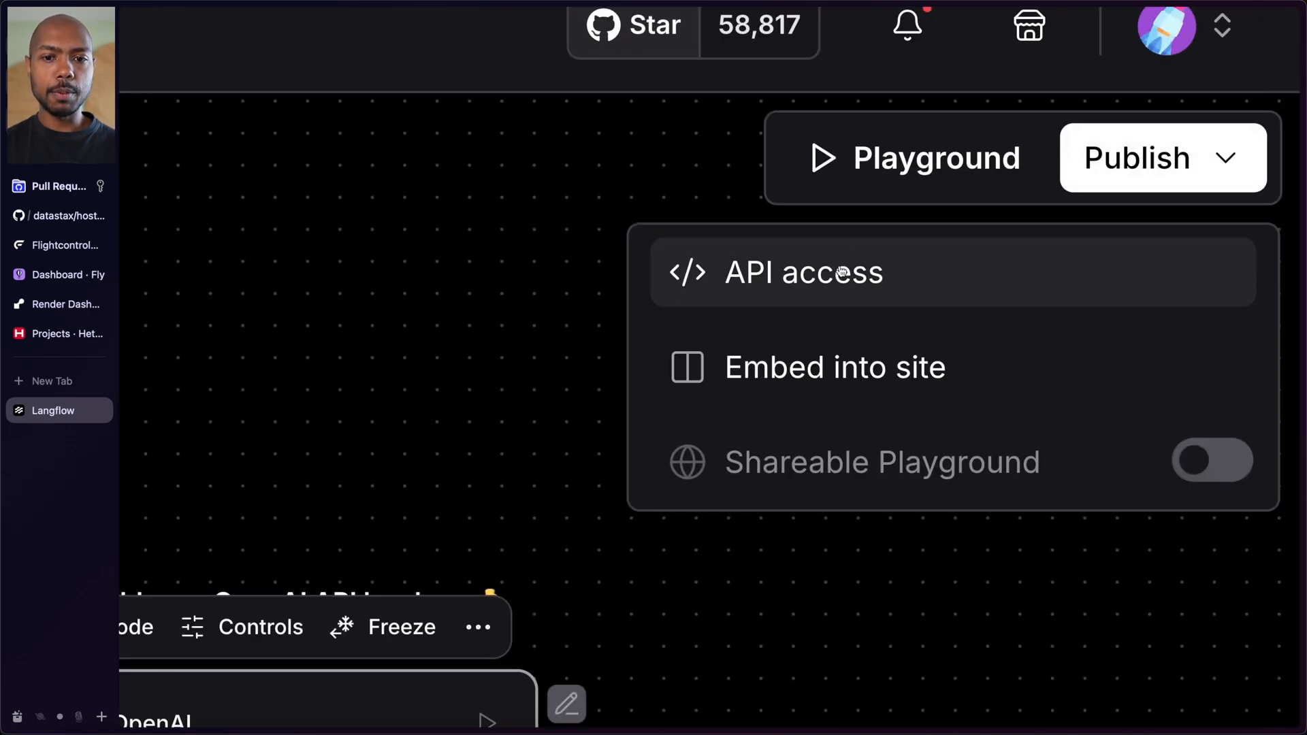
- Review the flow's API access snippet, highlighting the 0.0.0.0 host in its URL
left_click(804, 272)
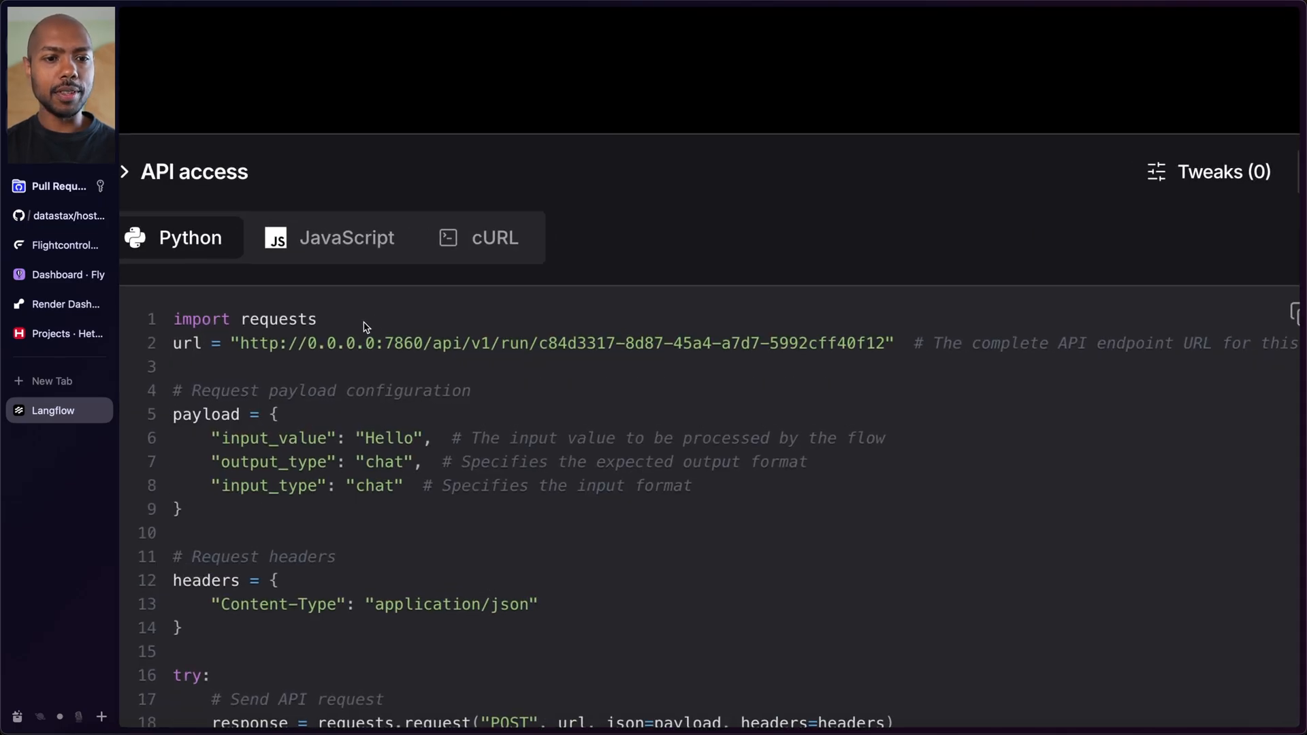
double_click(340, 343)
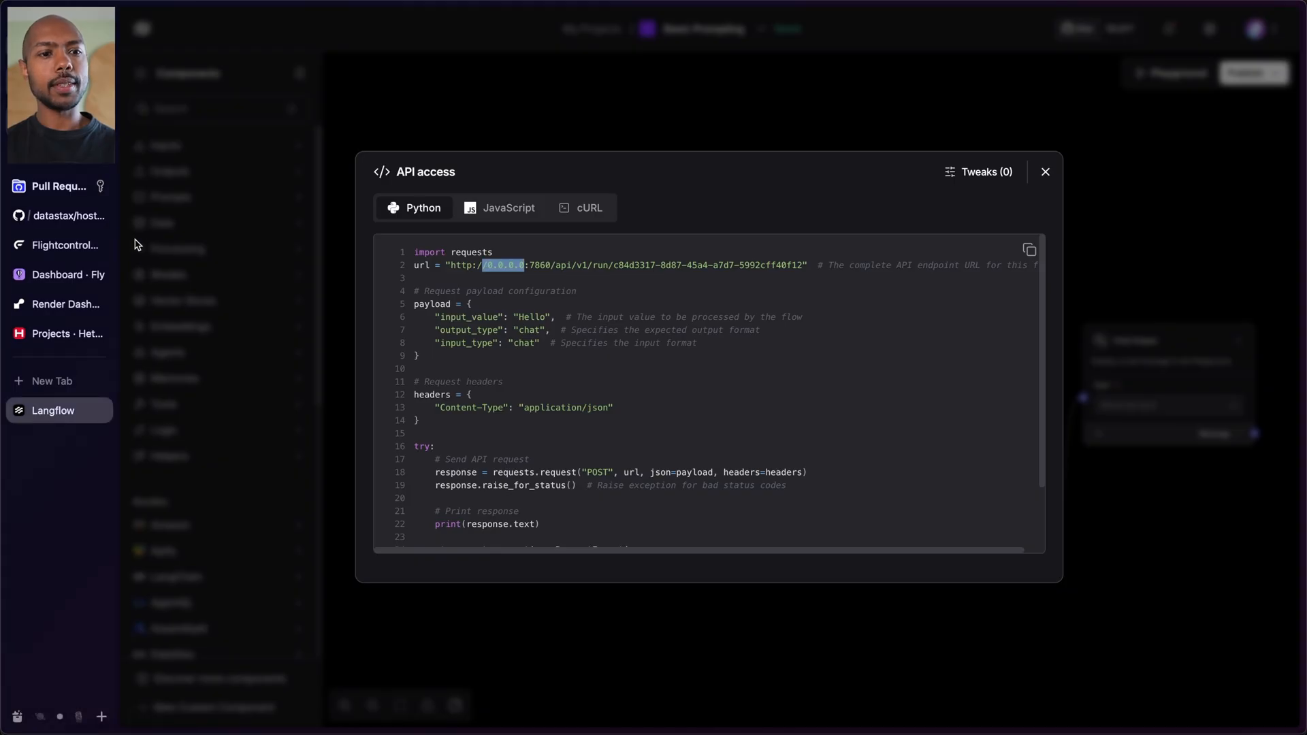
left_click(68, 216)
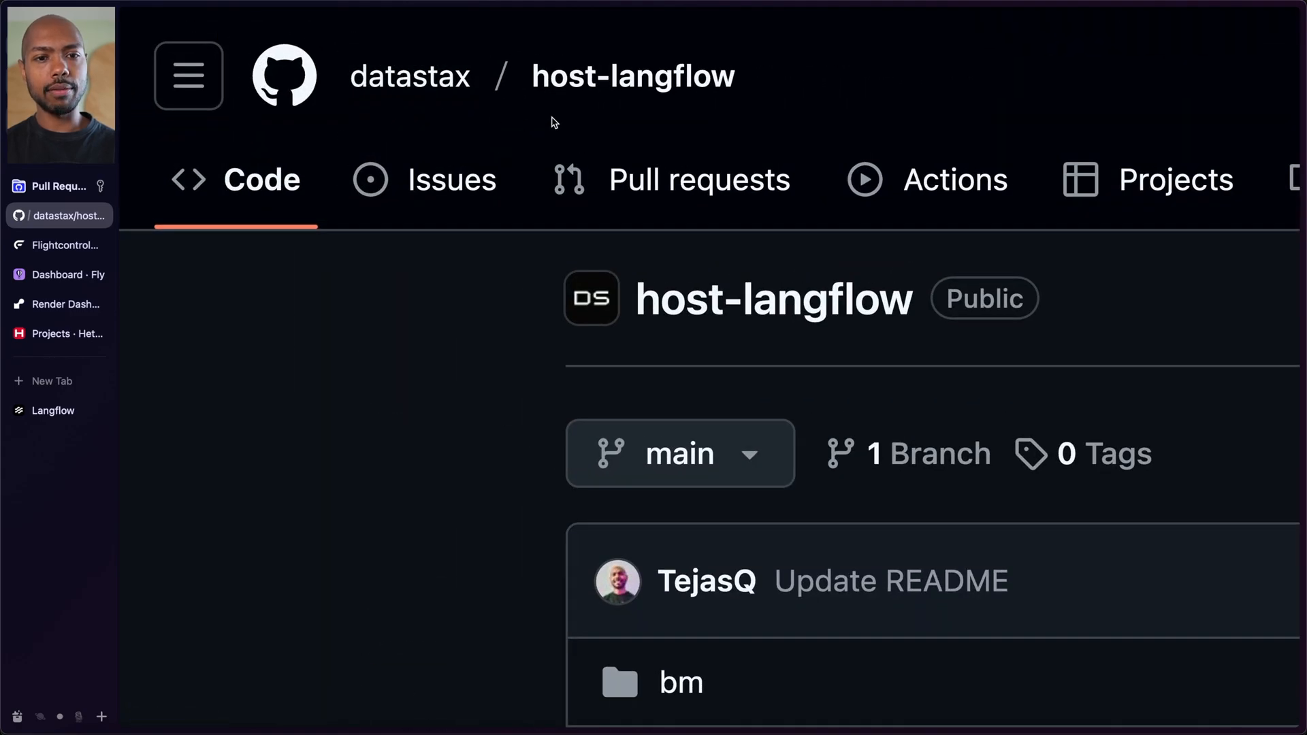
mouse_move(625, 63)
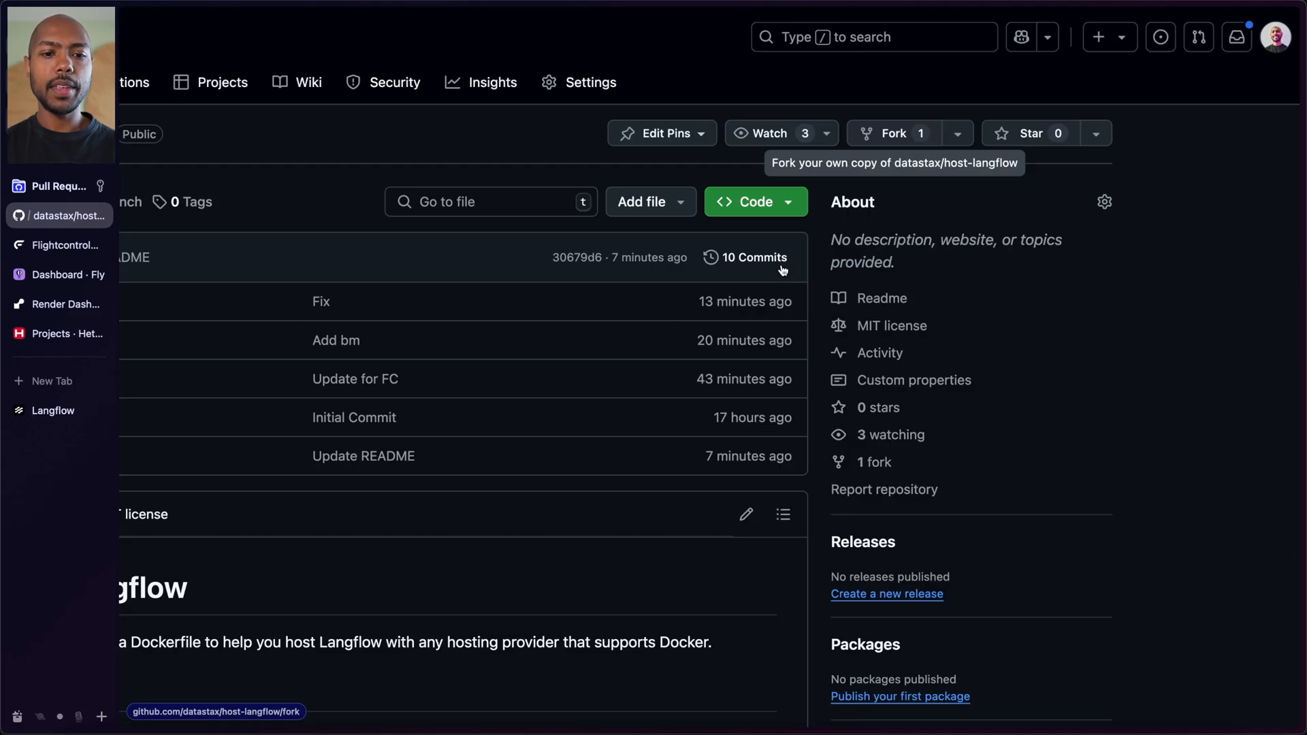
- Fork datastax/host-langflow into the TejasQ GitHub account
left_click(894, 133)
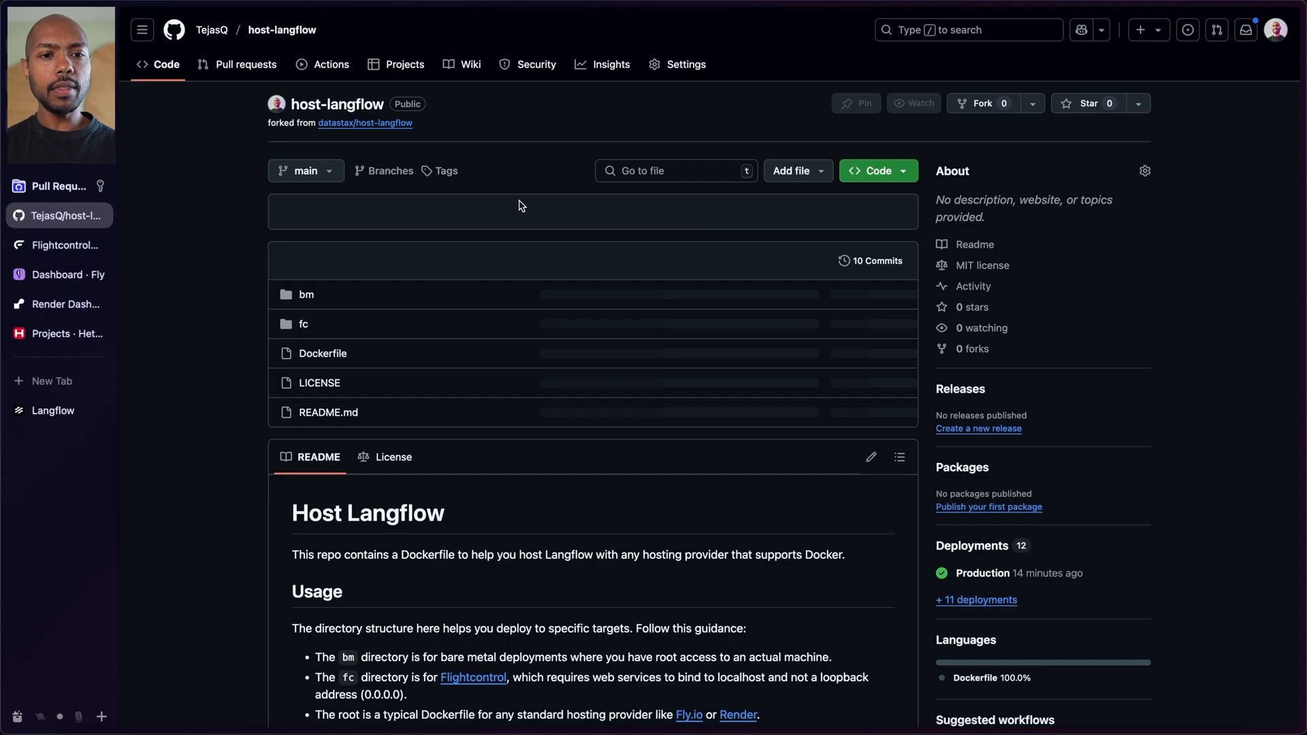
scroll("down", 3)
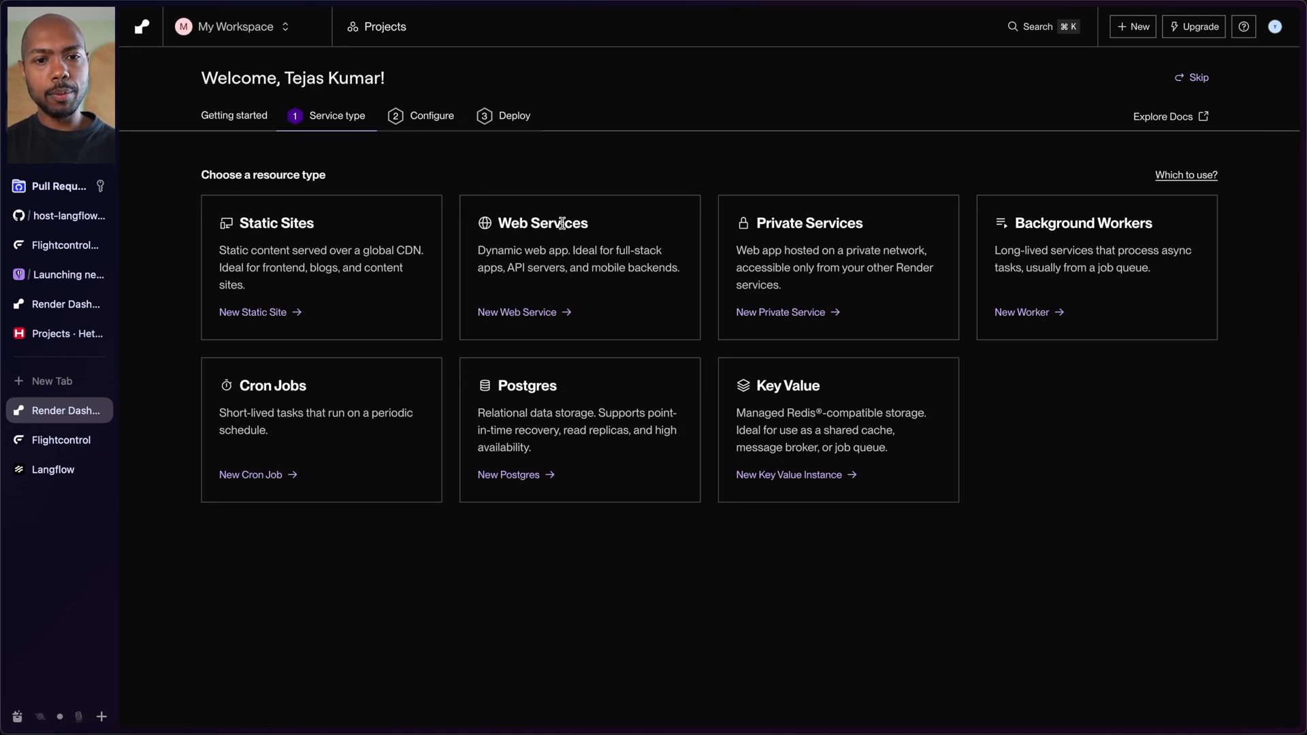
- Start a Render web service from TejasQ/host-langflow and review name, Docker, main branch, Oregon
left_click(517, 312)
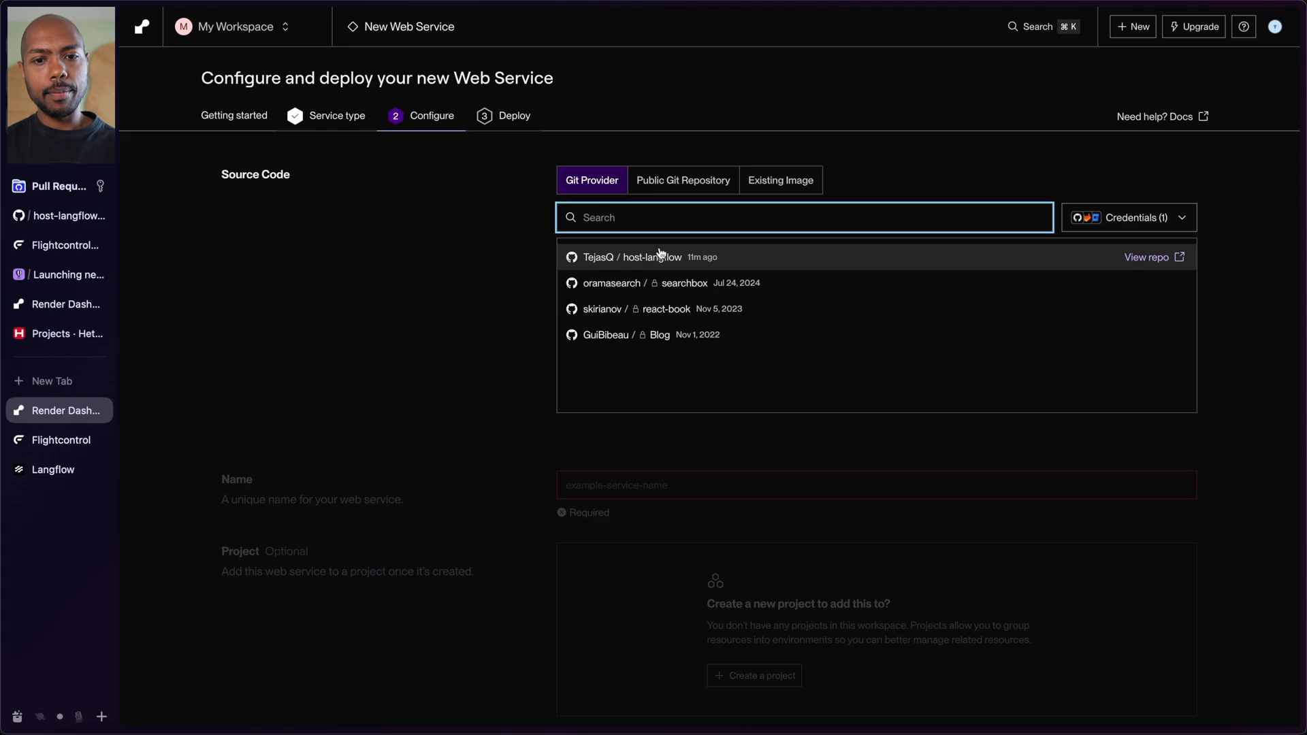
left_click(650, 257)
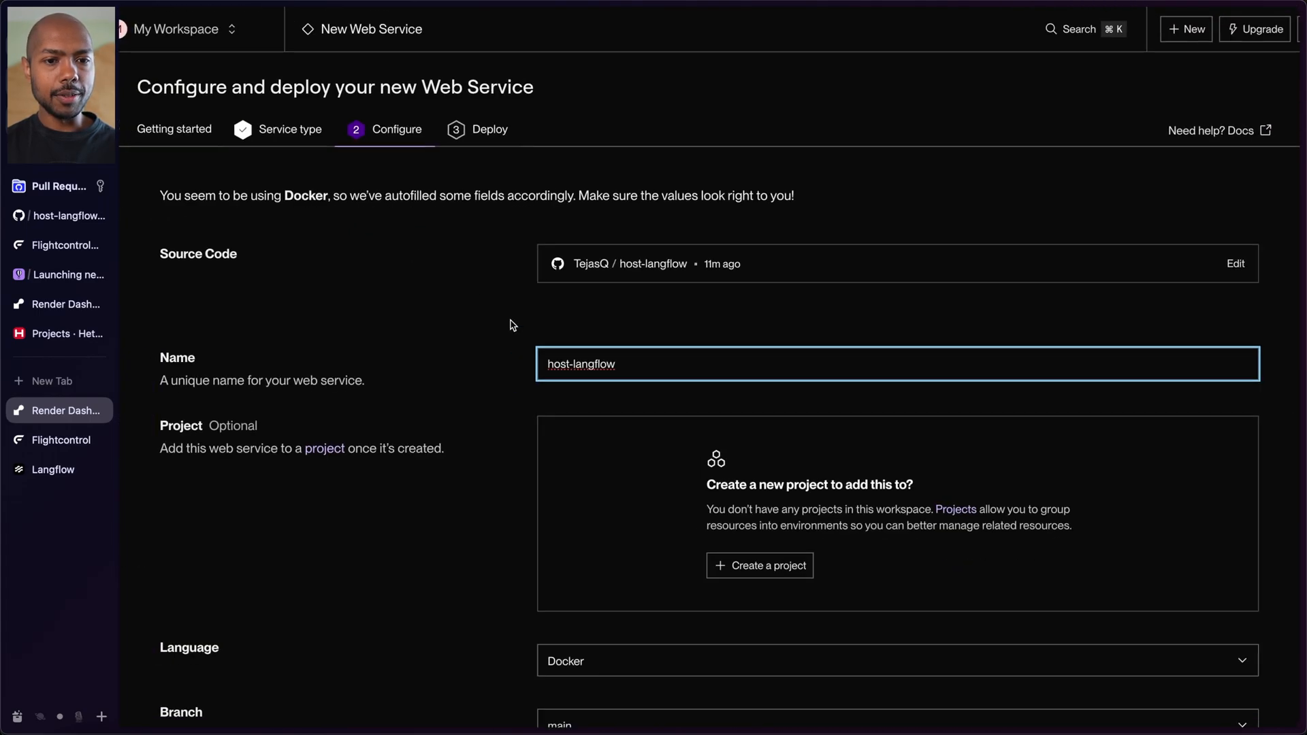
scroll("down", 3)
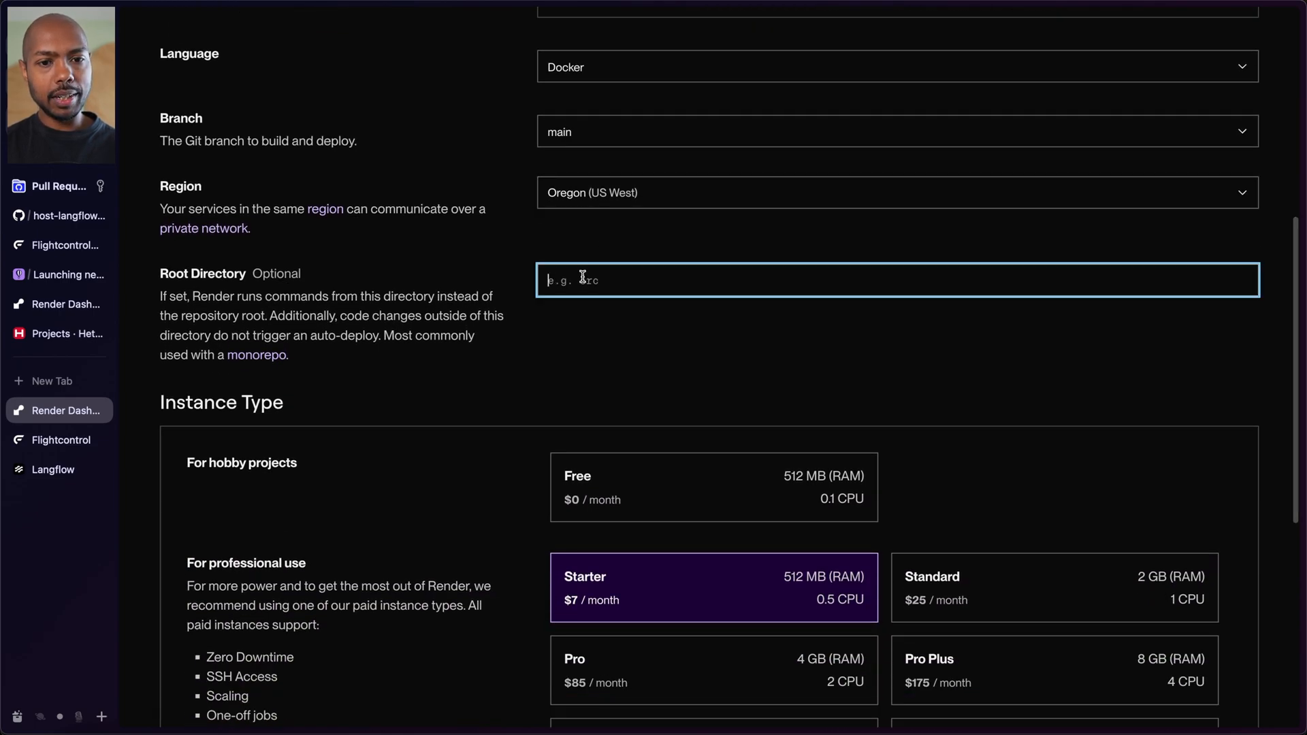
mouse_move(610, 381)
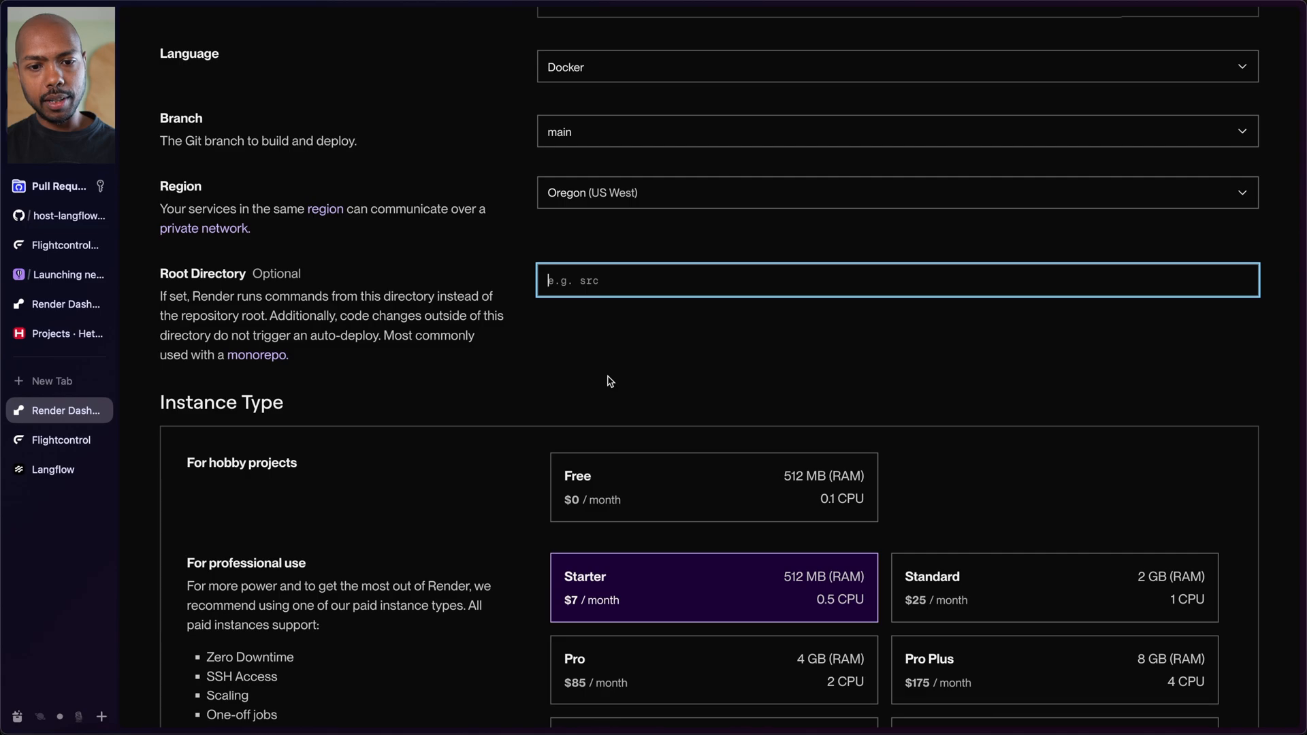
- Select the Pro instance type (4 GB RAM, 2 CPU) and deploy the host-langflow web service
scroll("down", 3)
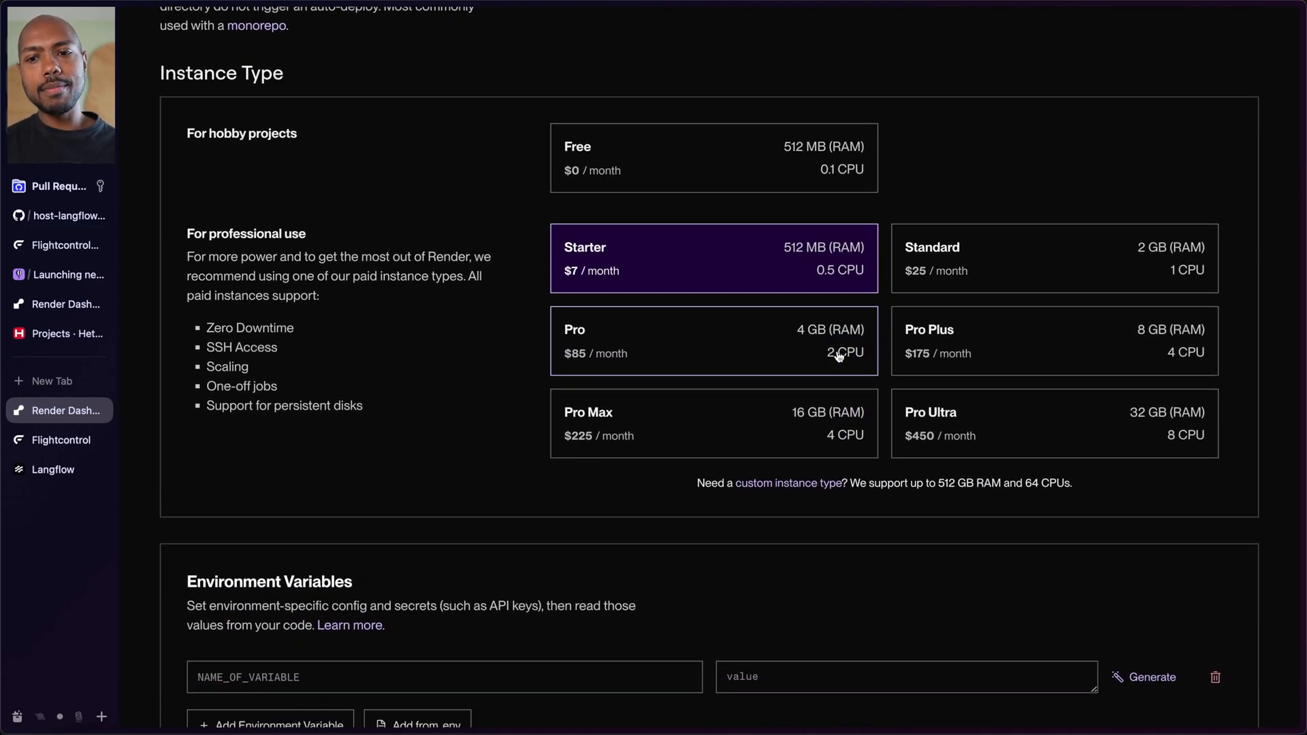
mouse_move(1015, 270)
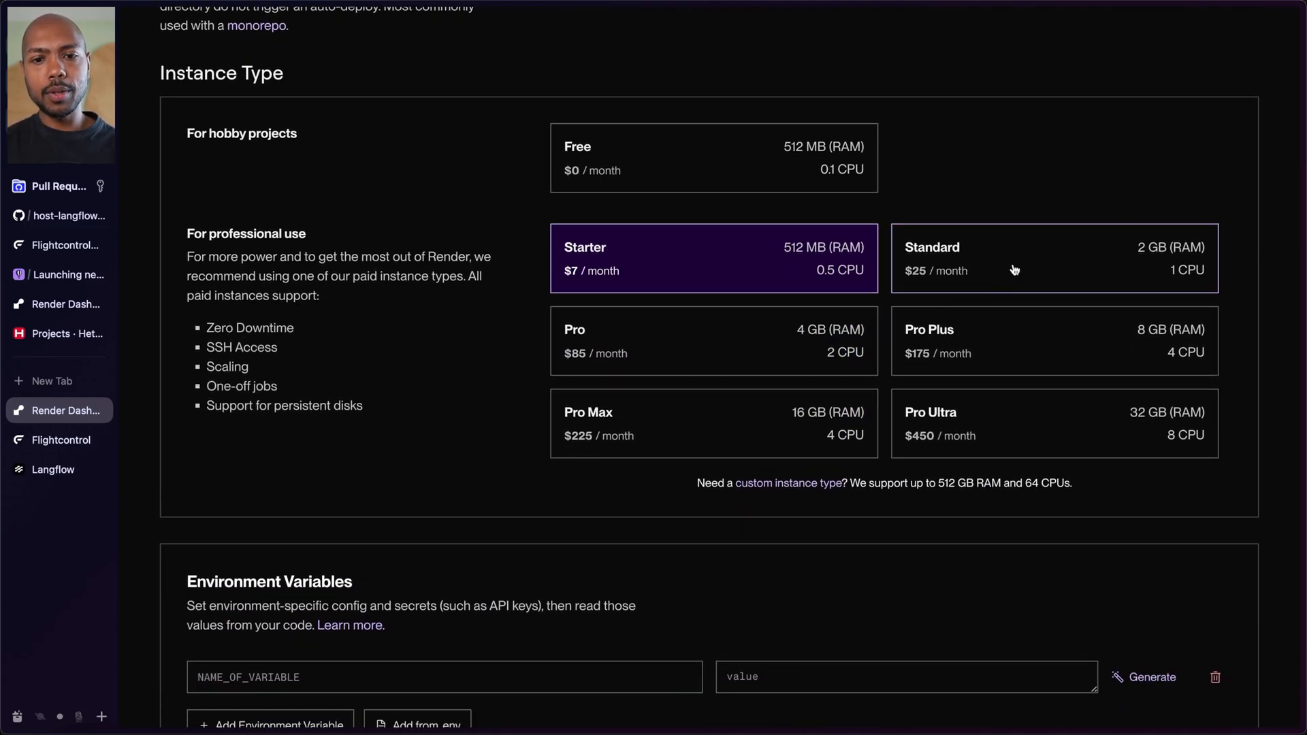
left_click(1052, 258)
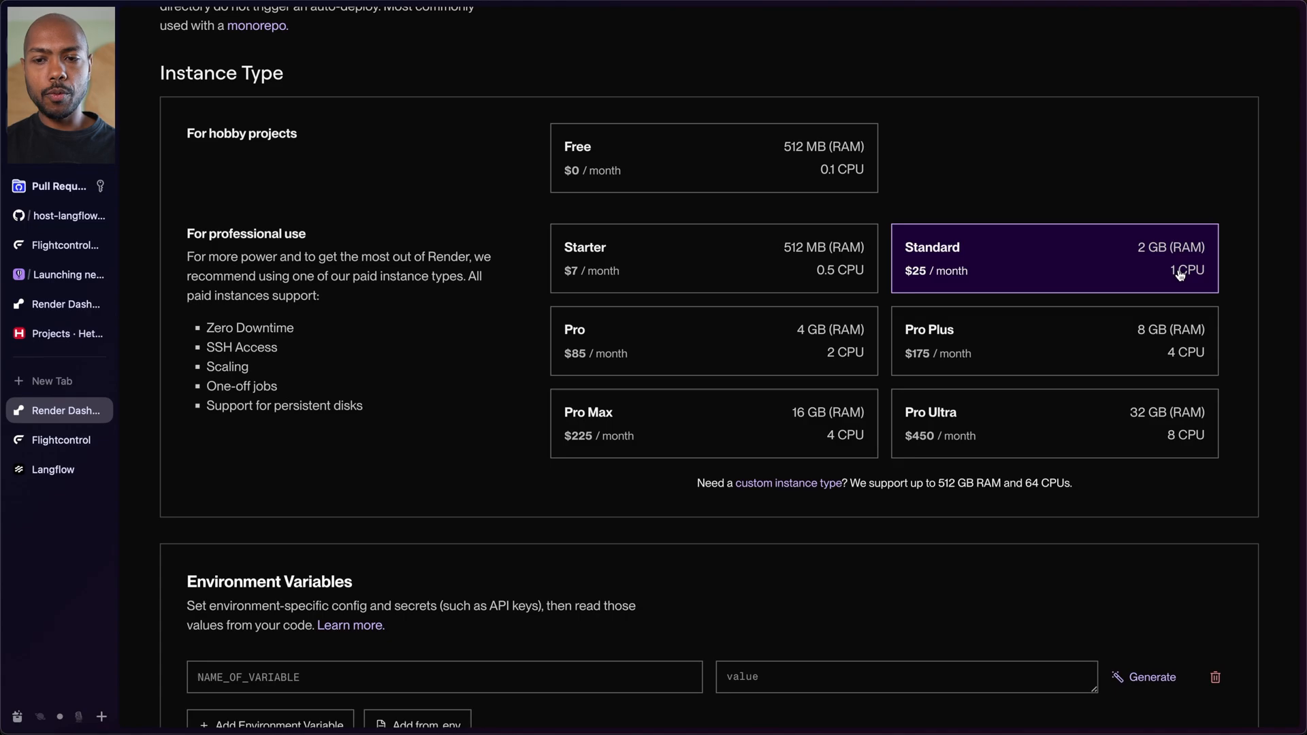
left_click(713, 341)
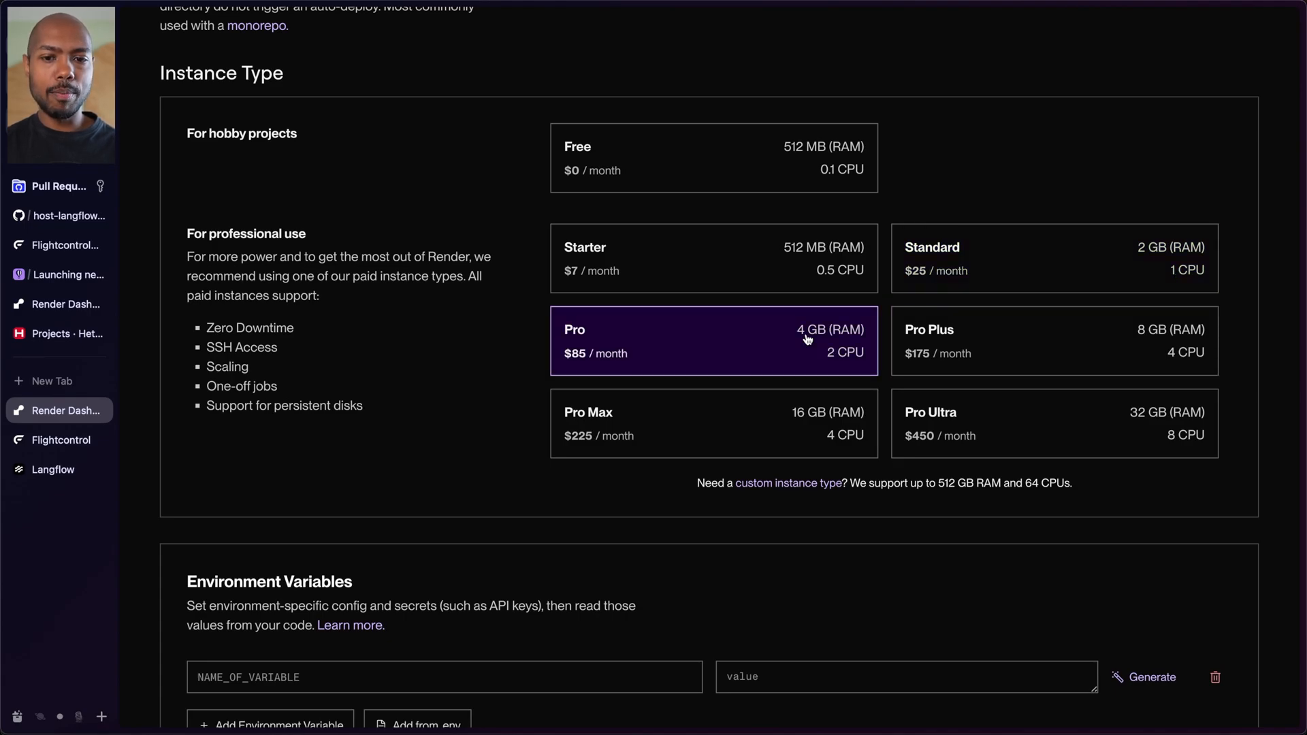
scroll("down", 3)
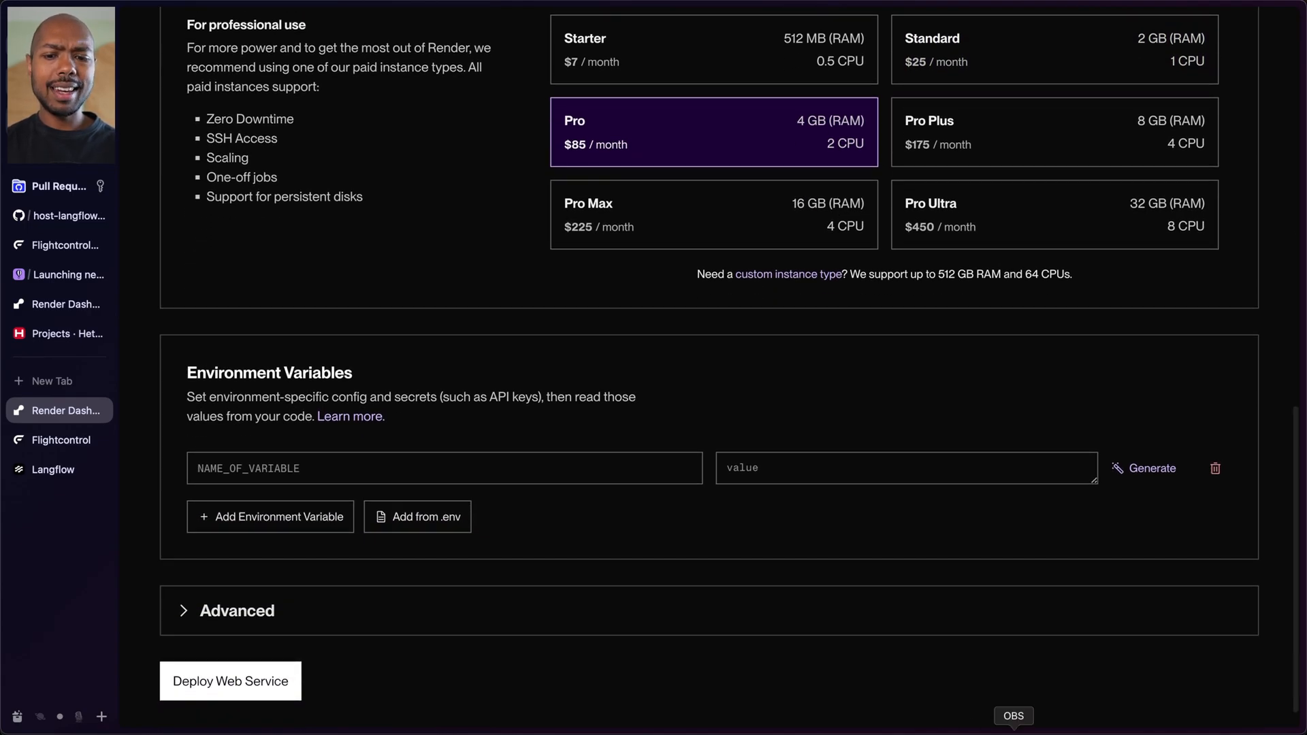
mouse_move(789, 363)
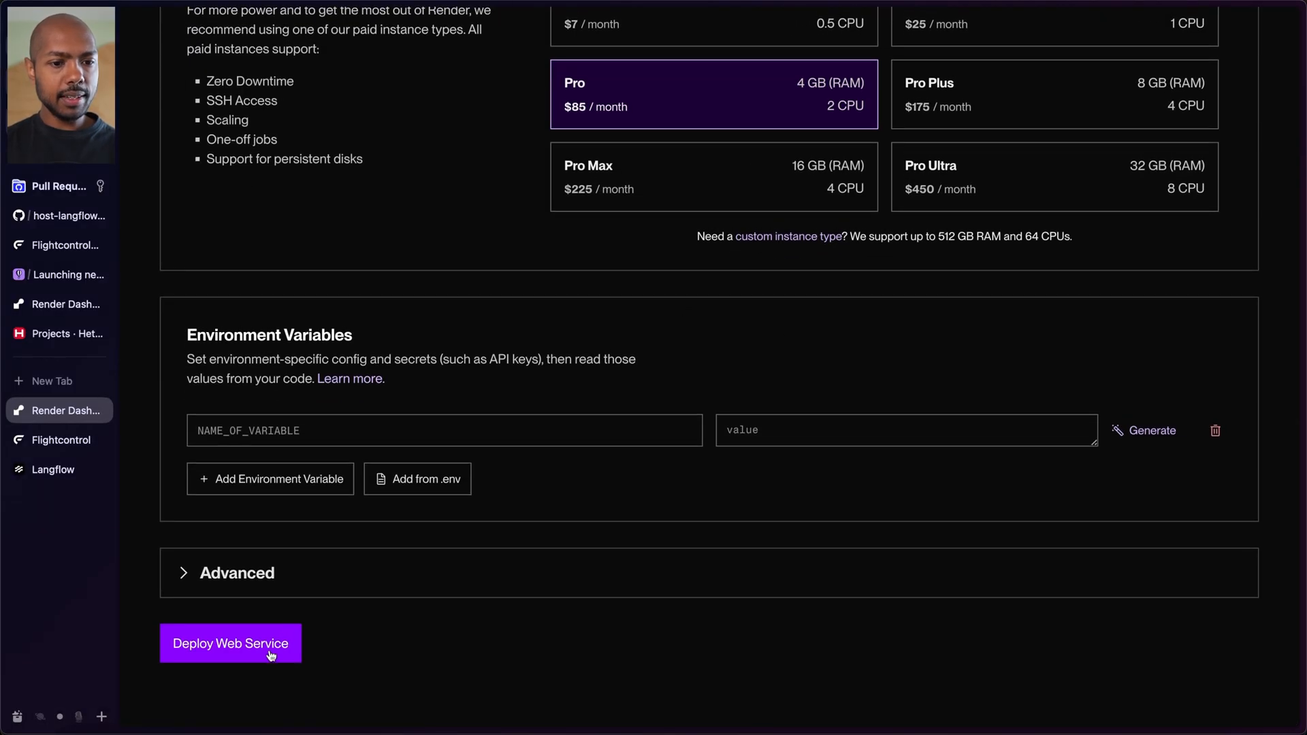
left_click(230, 643)
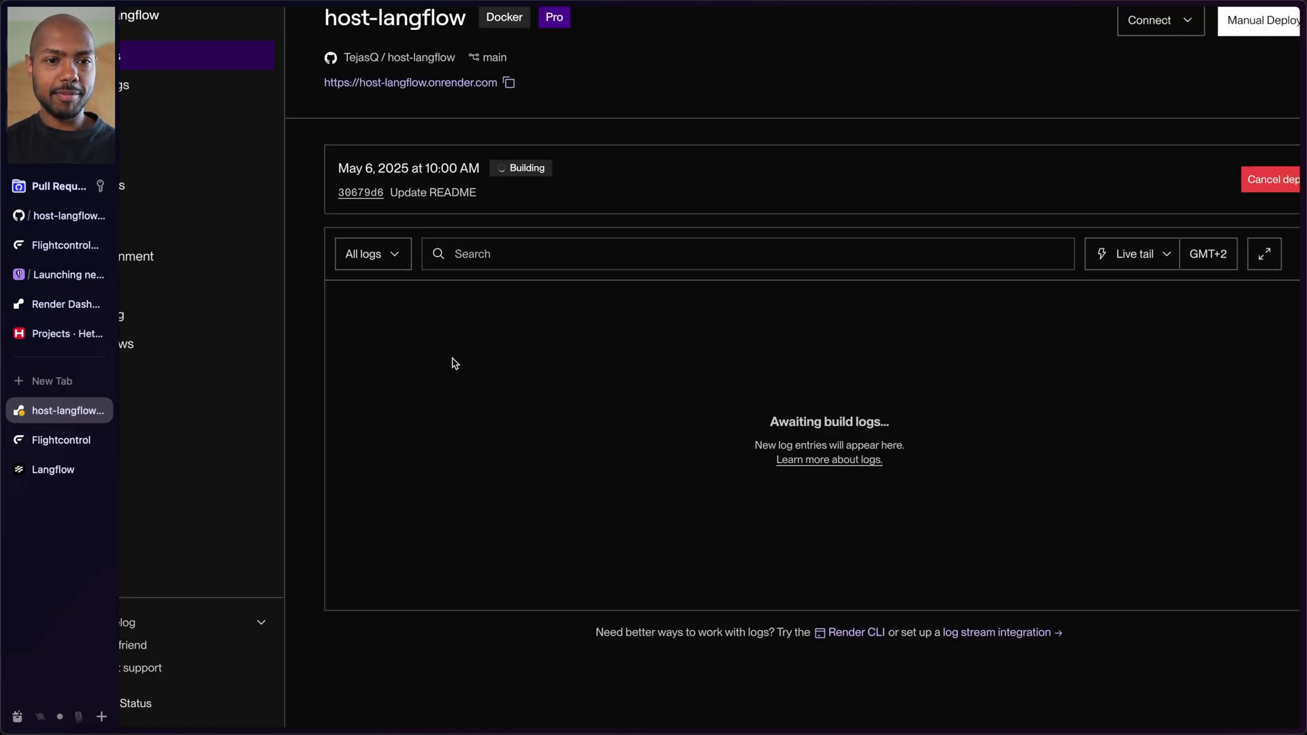
mouse_move(676, 451)
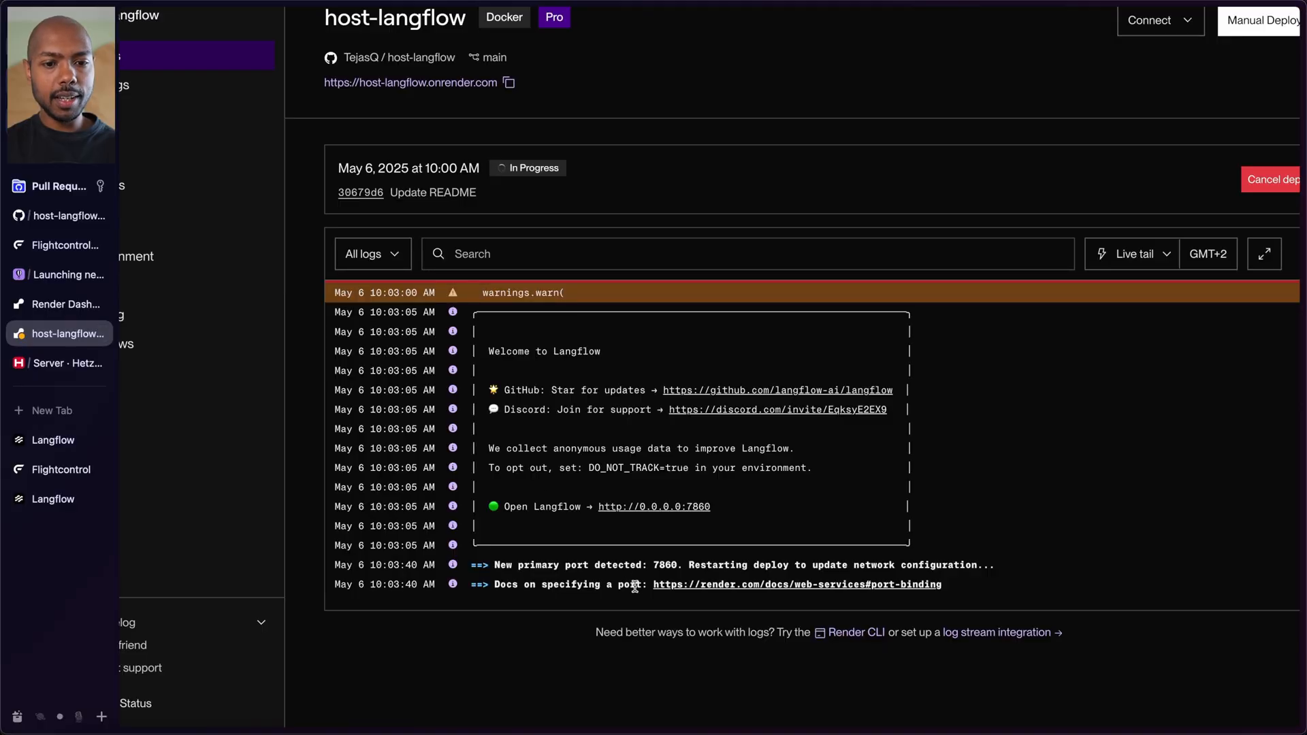
mouse_move(575, 382)
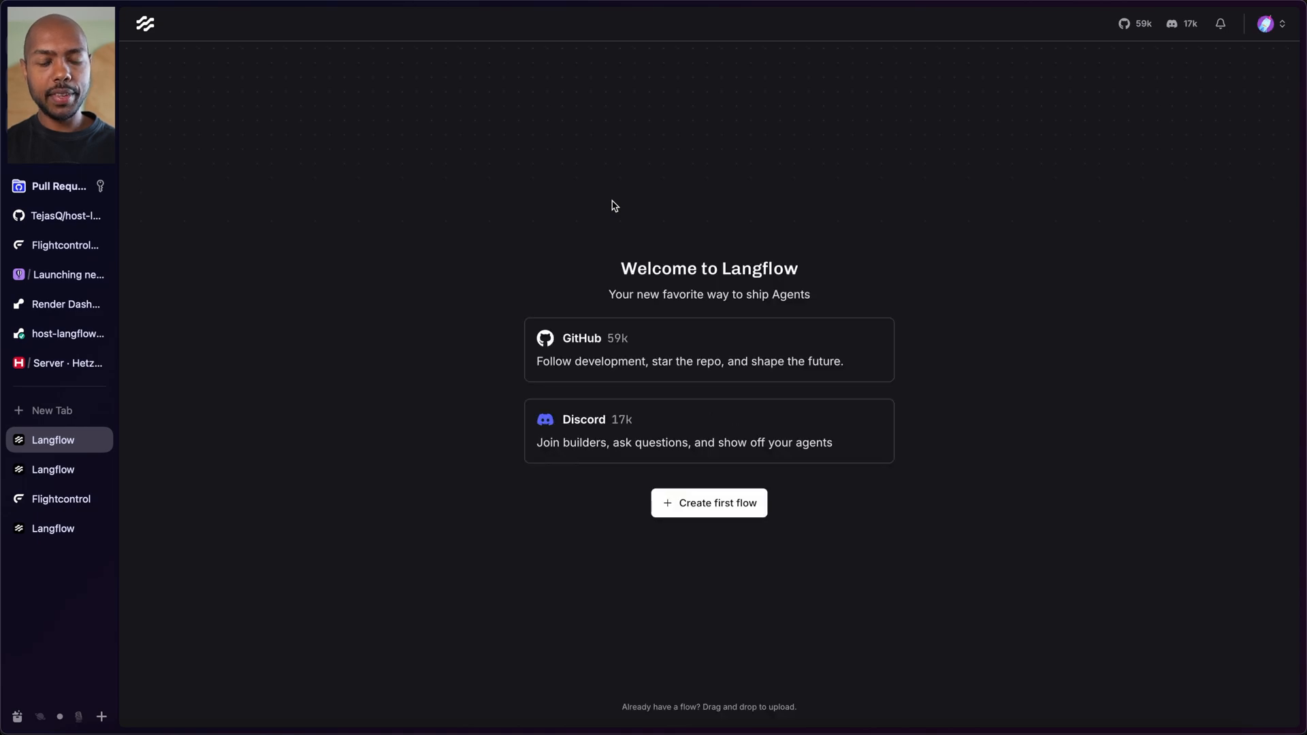
- Choose Create first flow on the Welcome to Langflow page
left_click(709, 503)
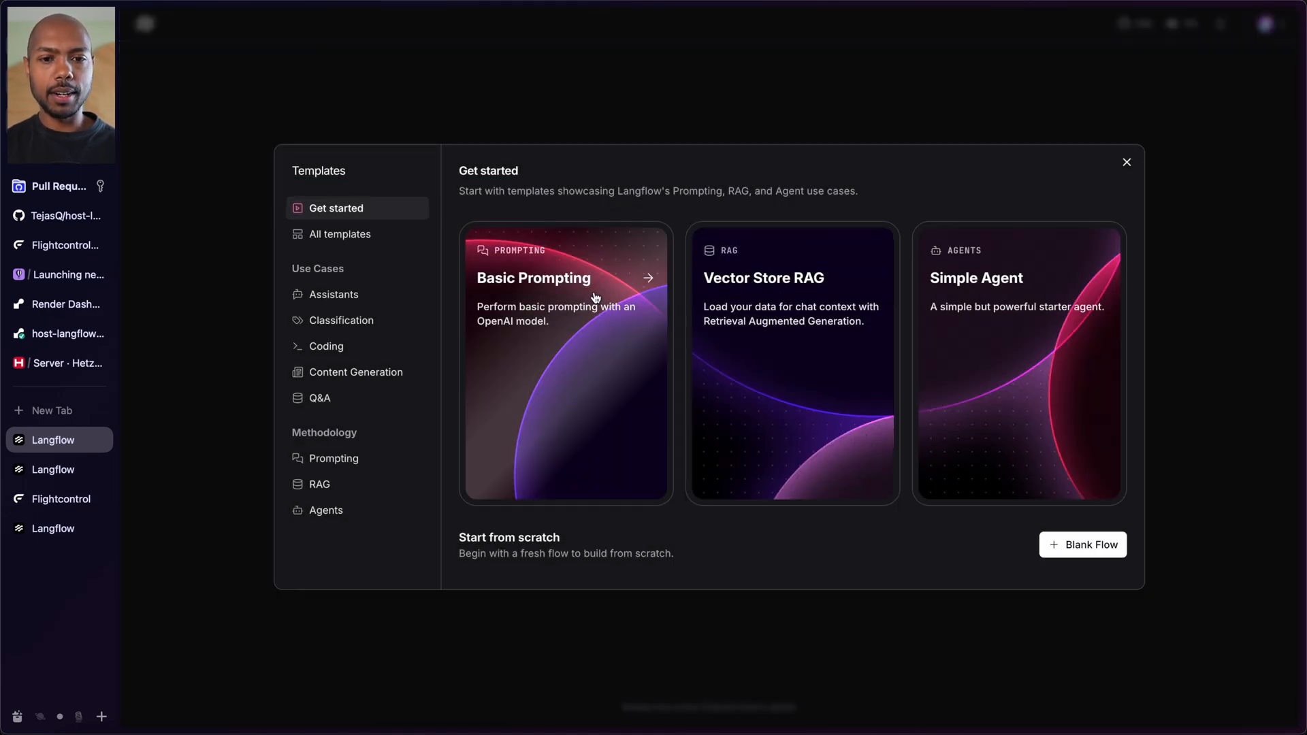